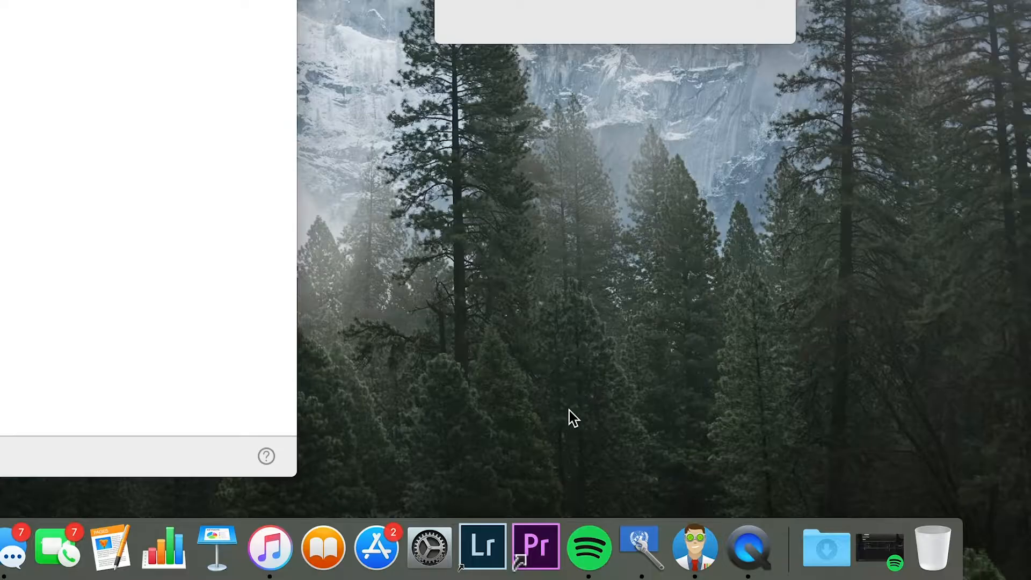
mouse_move(641, 551)
type("app langu")
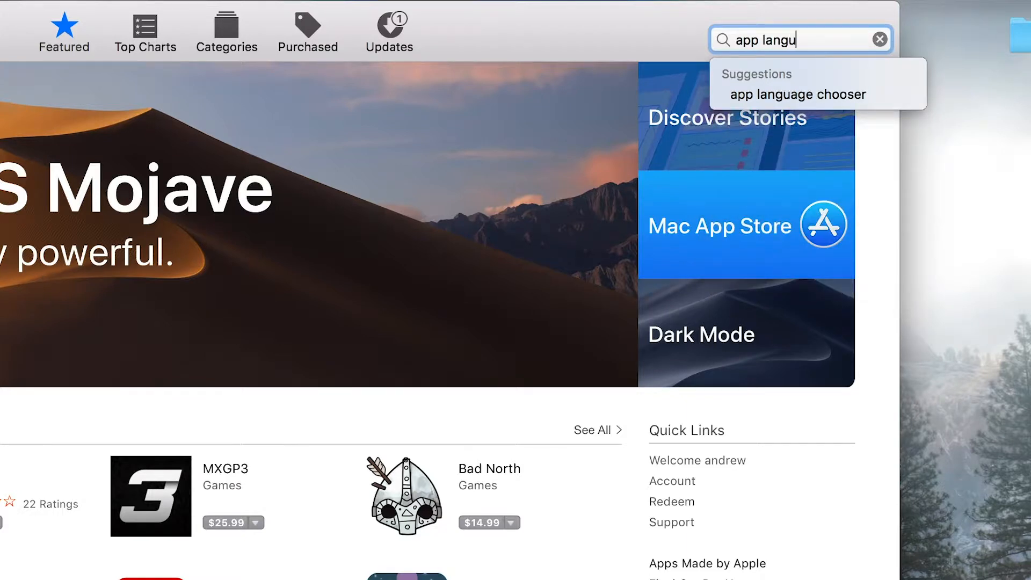
- Find App Language Chooser in the Mac App Store and start it from Launchpad
left_click(797, 94)
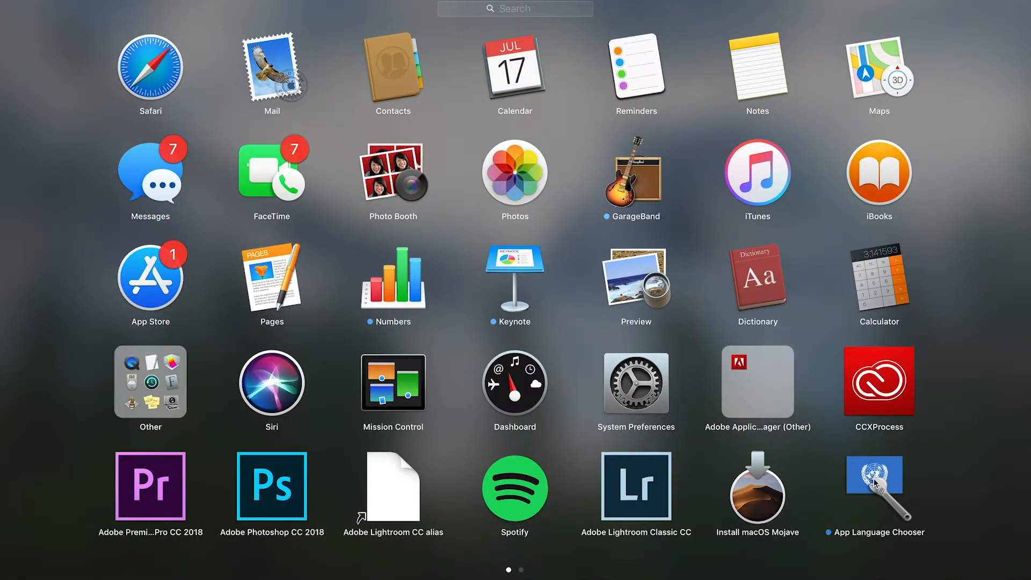
left_click(878, 479)
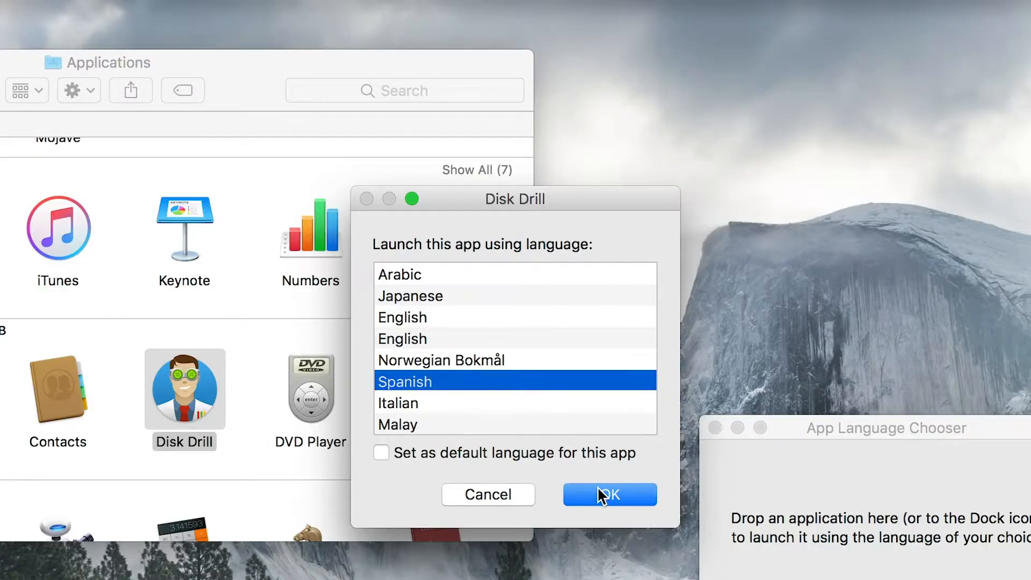
- Launch Disk Drill with Spanish selected as its interface language
left_click(608, 494)
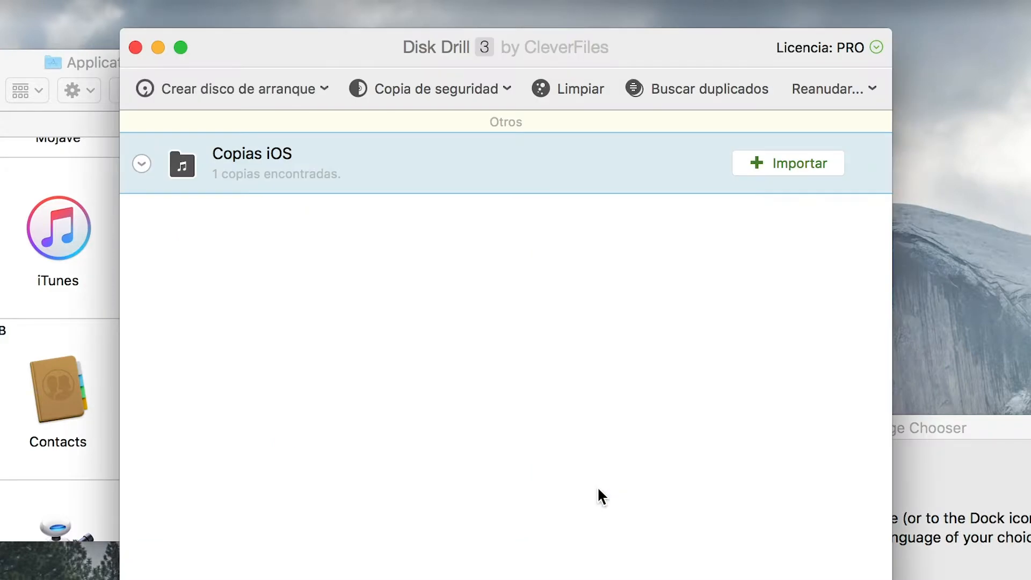